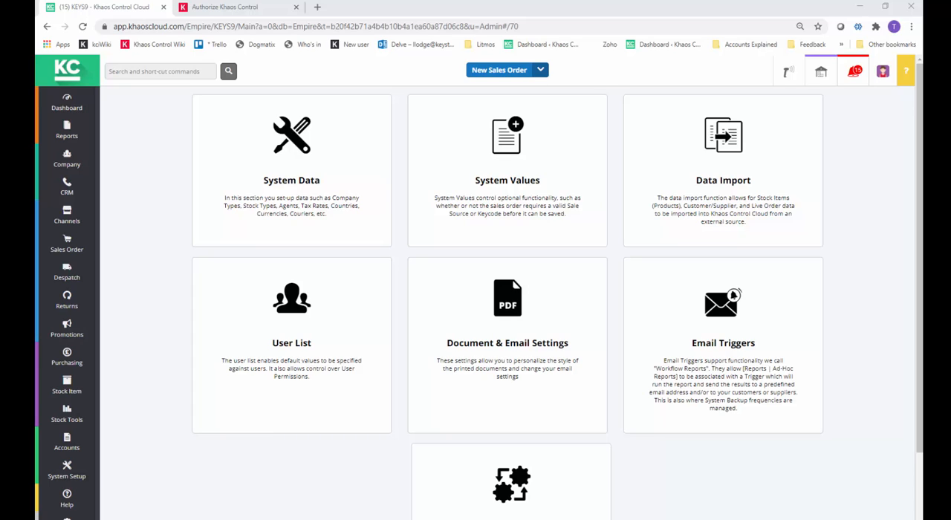
mouse_move(309, 167)
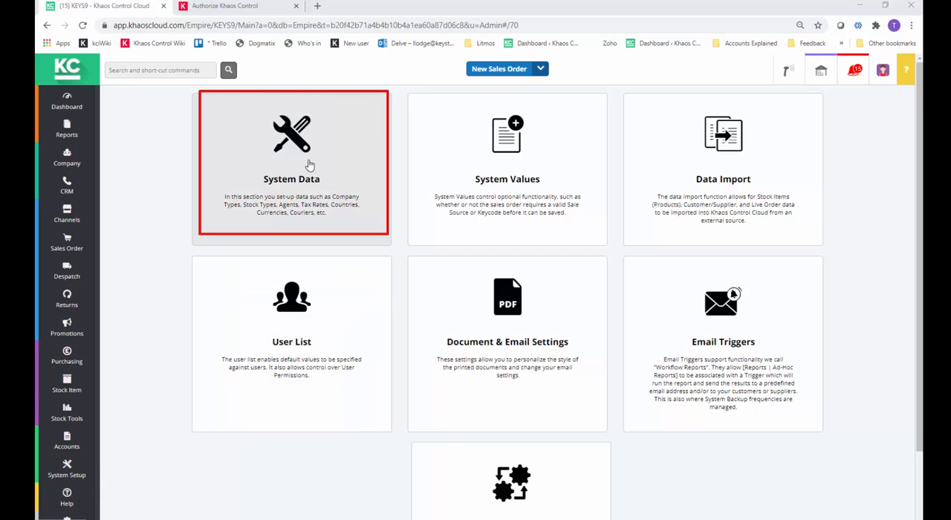
From System Data open the Couriers list and tick the Click and Drop courier for editing.
left_click(309, 165)
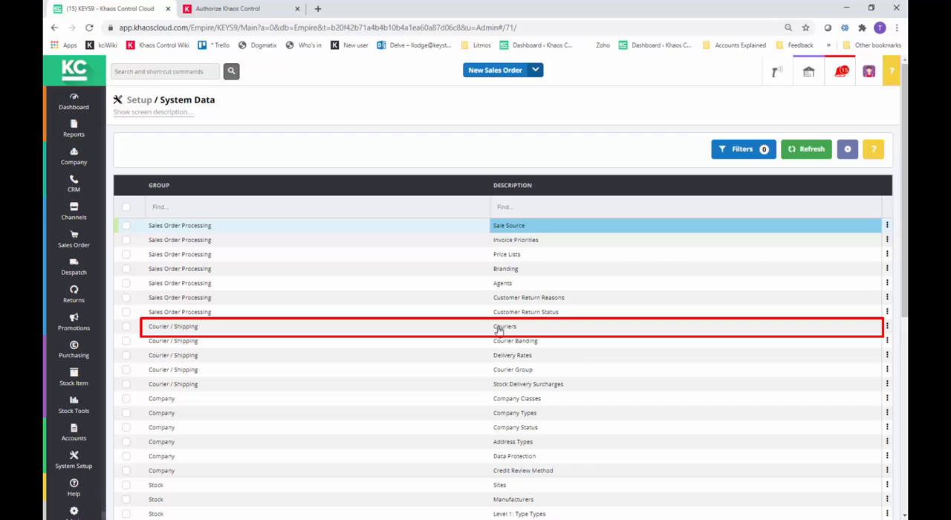
left_click(505, 327)
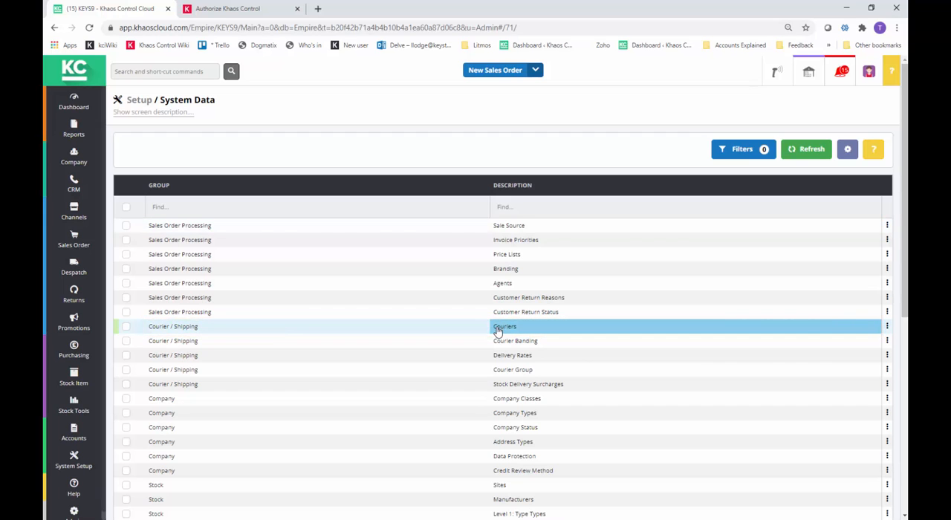
double_click(505, 326)
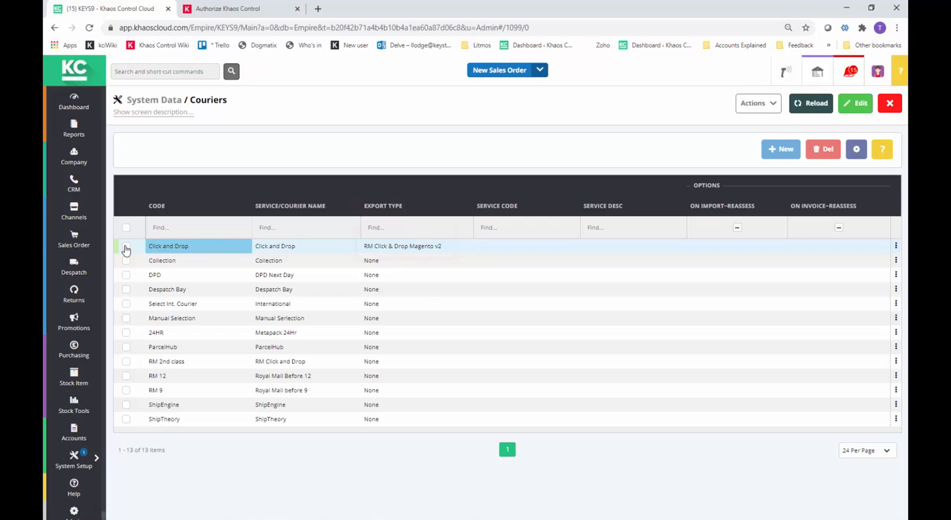
left_click(126, 248)
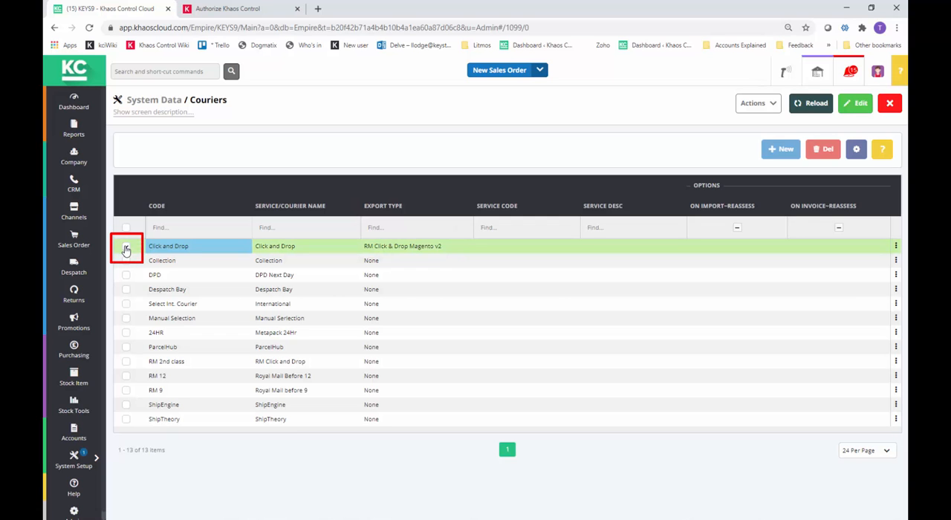
left_click(127, 246)
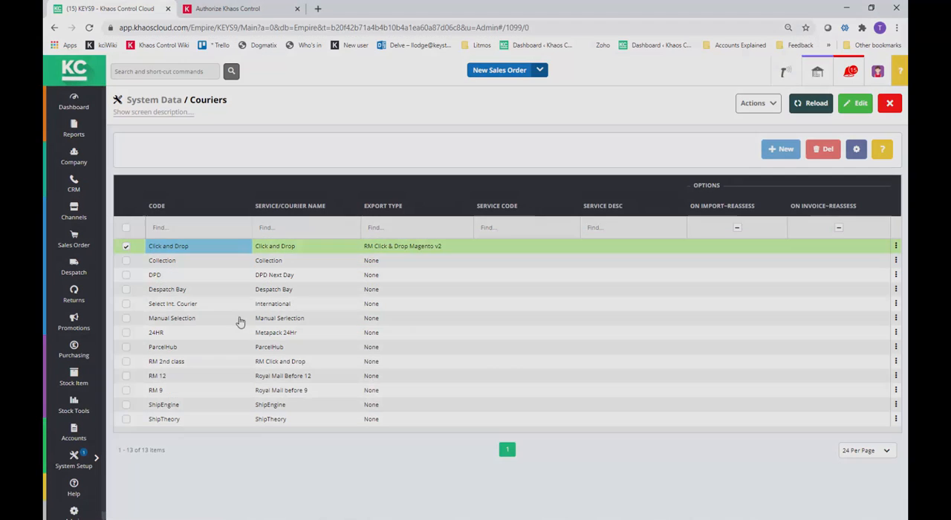
In Click & Drop, go to Settings and into the Integrations page listing Magento and Manual Order Entry.
left_click(222, 9)
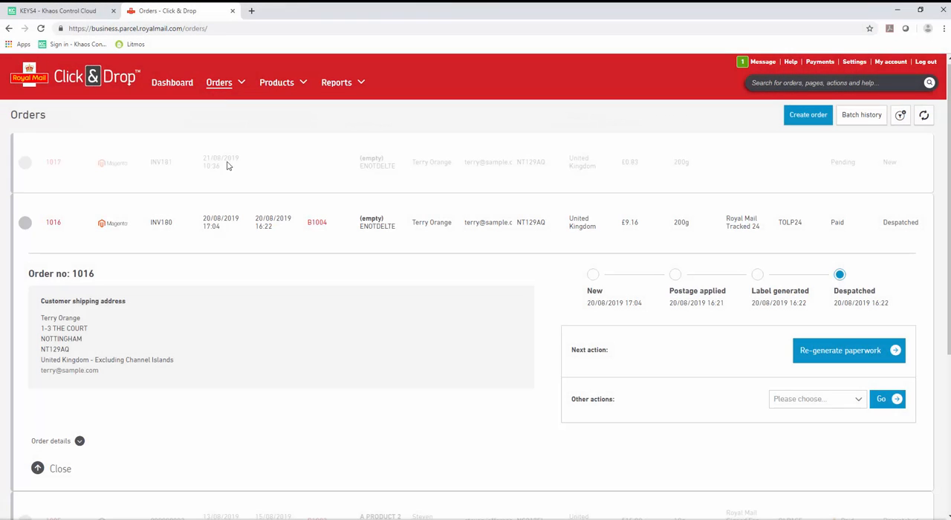
mouse_move(267, 328)
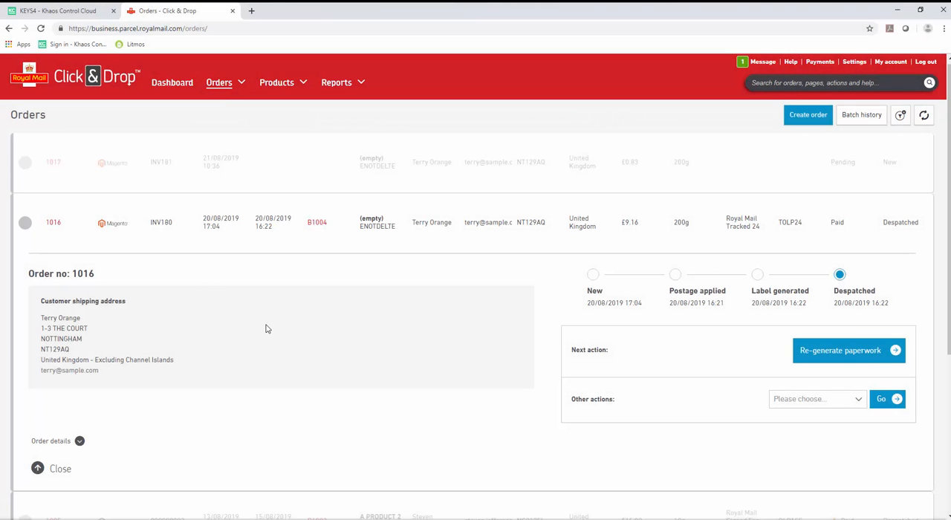
mouse_move(363, 157)
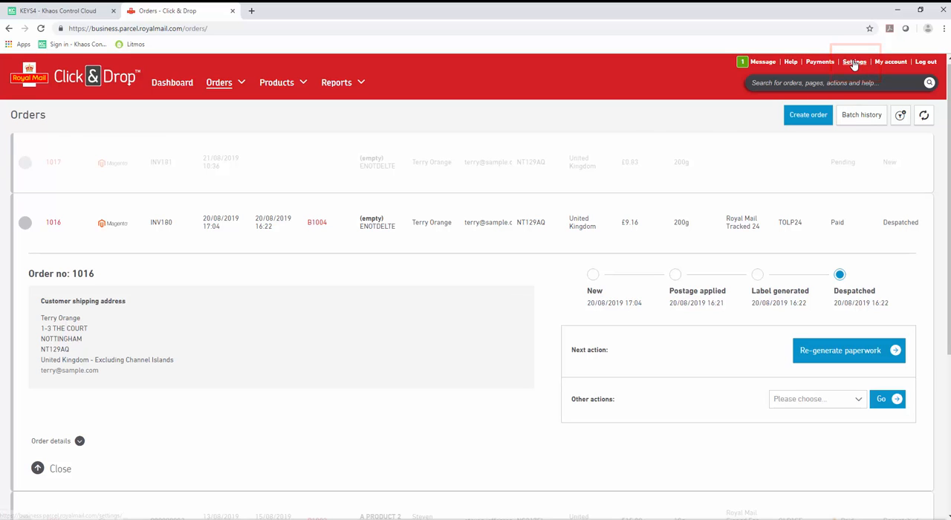
left_click(855, 61)
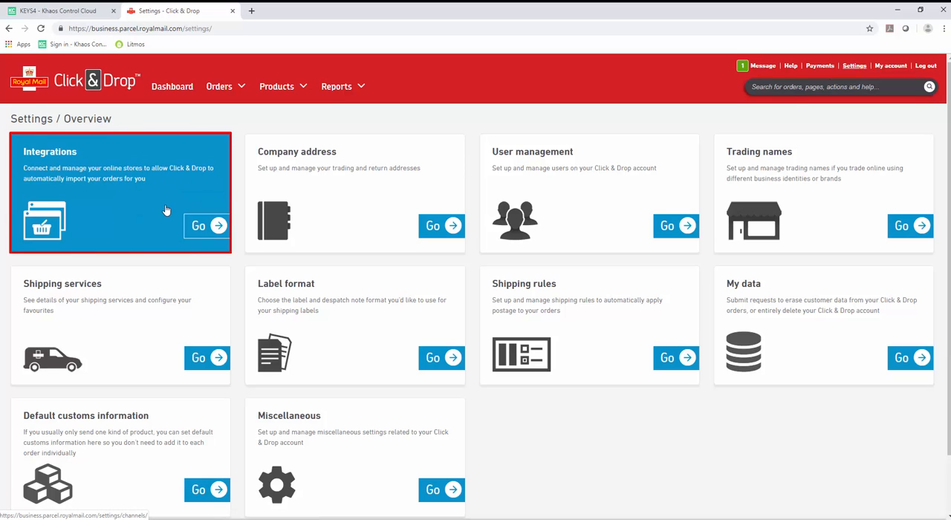
left_click(166, 208)
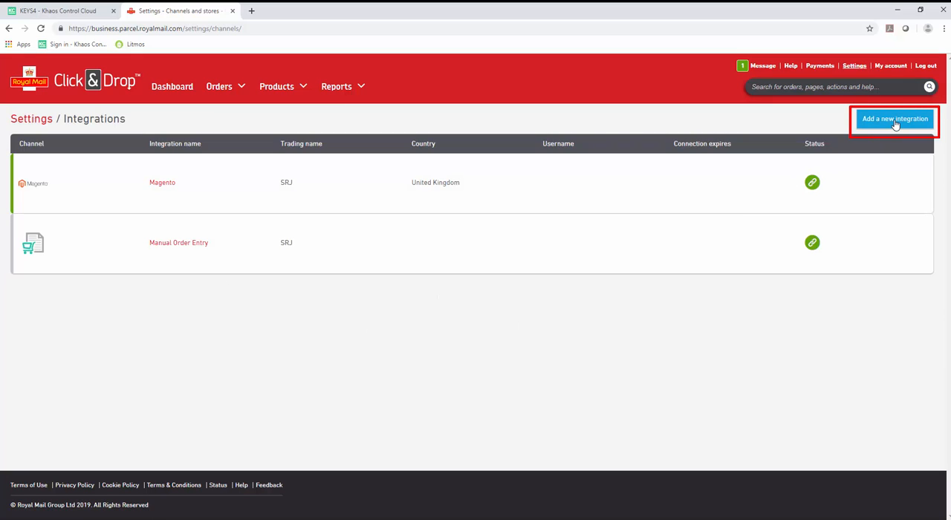
Add a new Magento v2.x integration and copy its Callback URL.
left_click(894, 119)
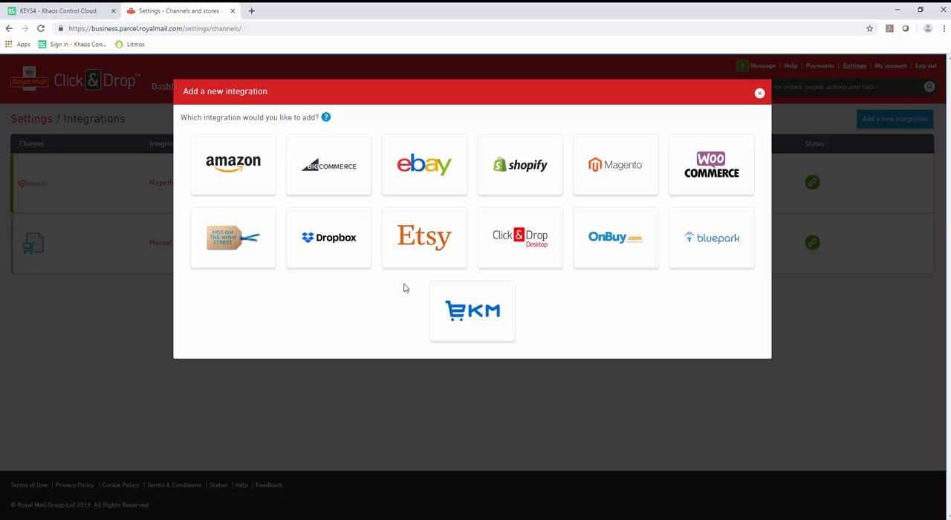
mouse_move(366, 282)
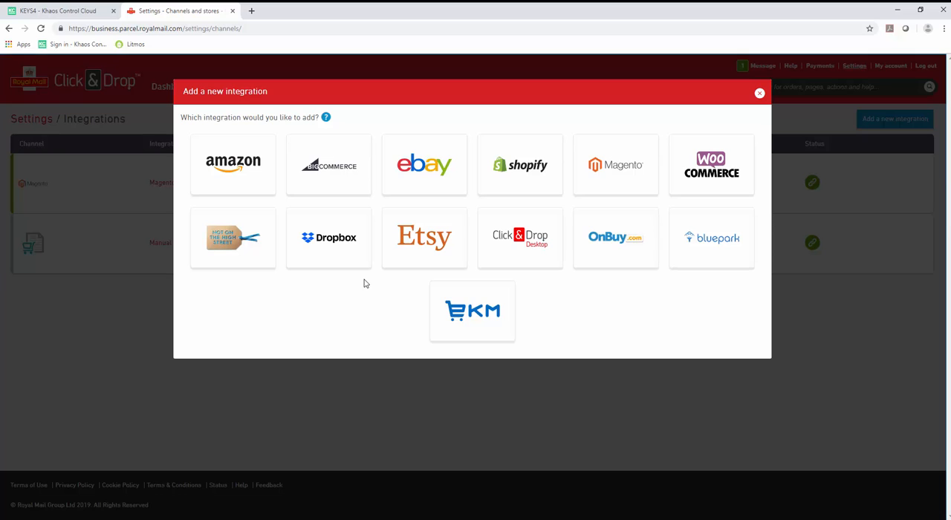
left_click(615, 163)
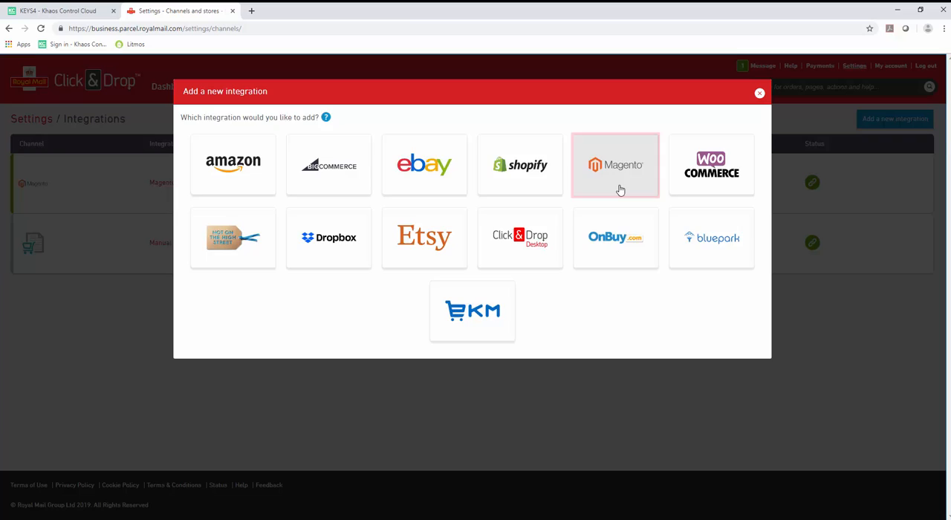
left_click(615, 165)
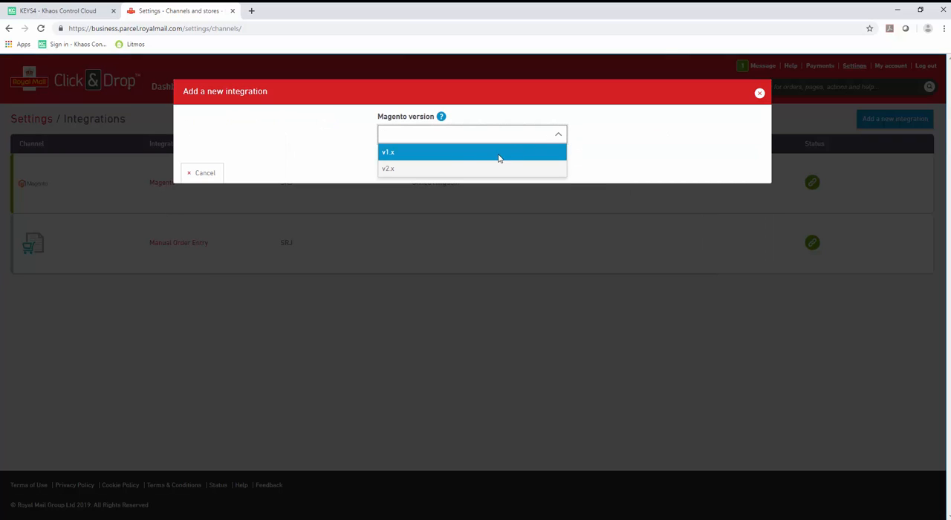
mouse_move(413, 171)
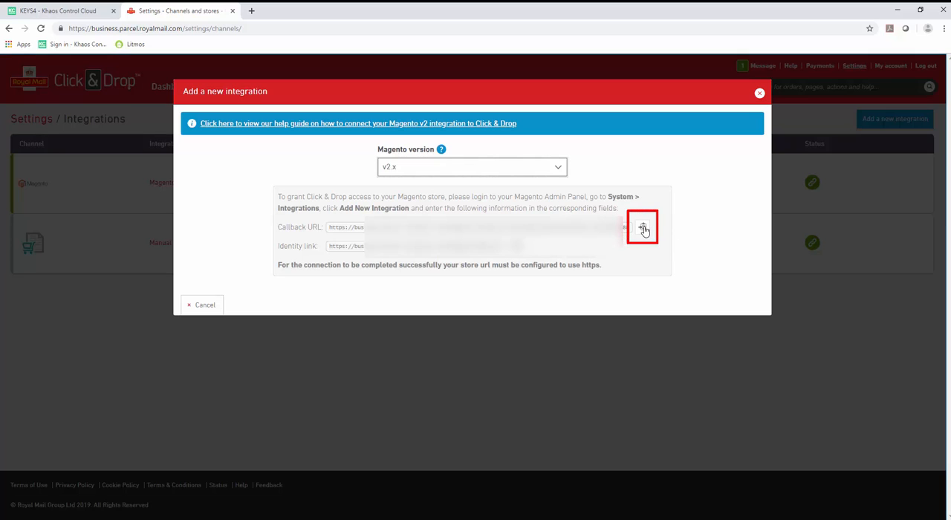
mouse_move(642, 228)
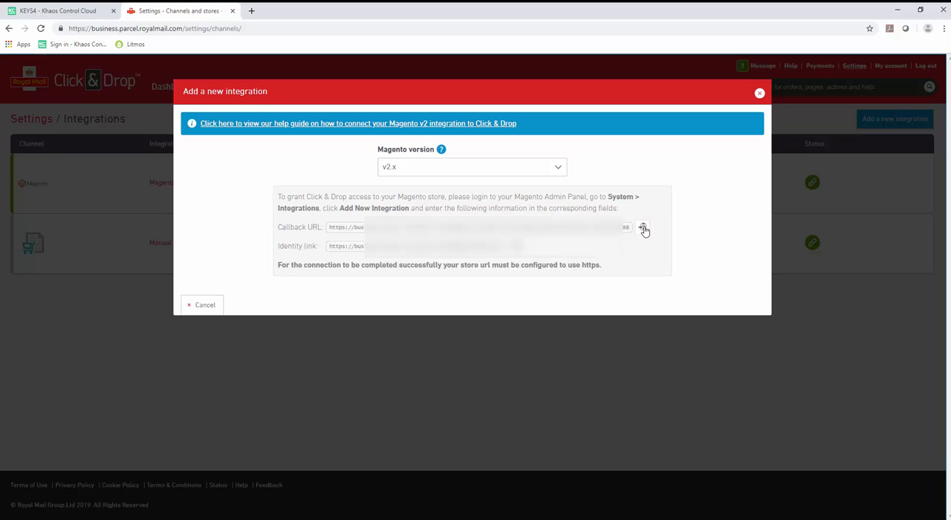
left_click(642, 227)
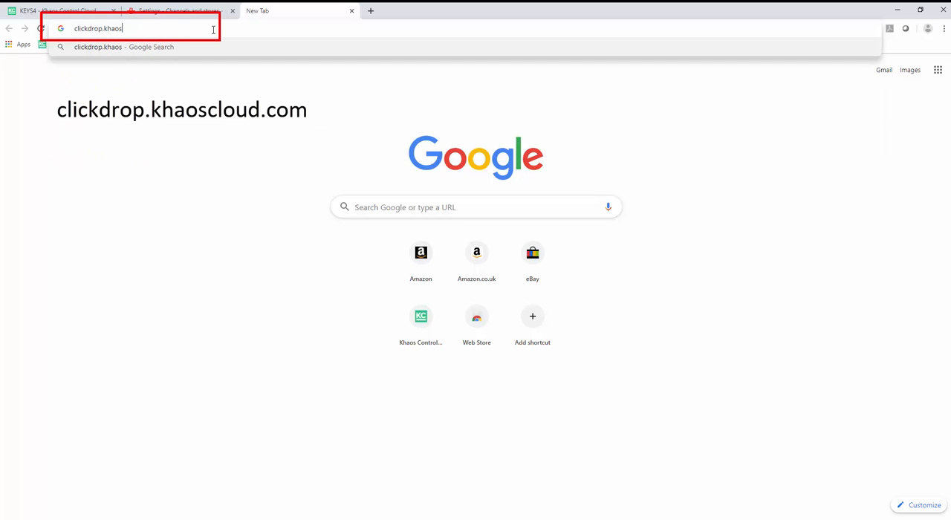
type("cloud.com/signup")
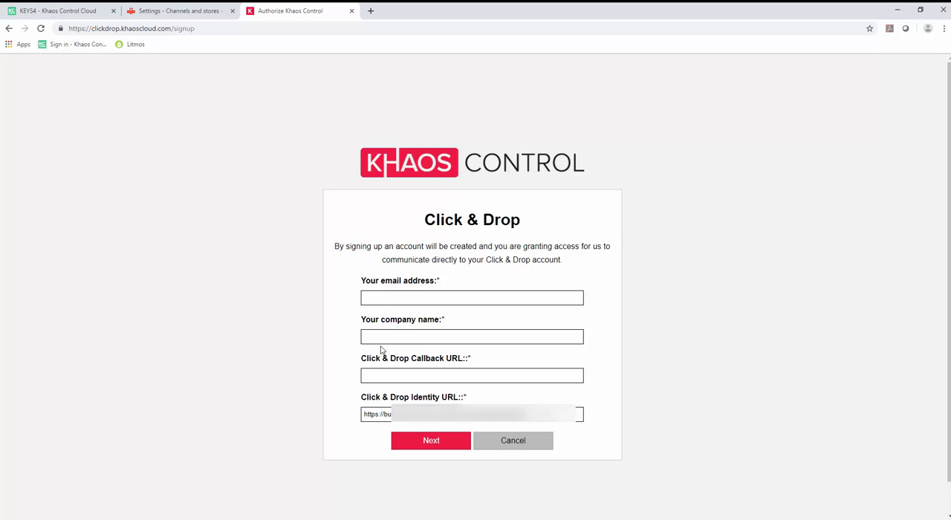
left_click(472, 374)
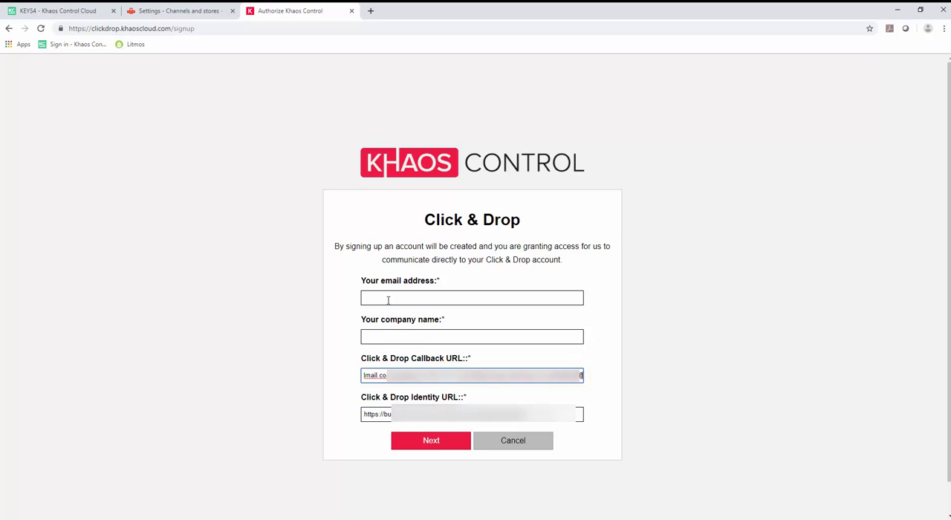
mouse_move(383, 294)
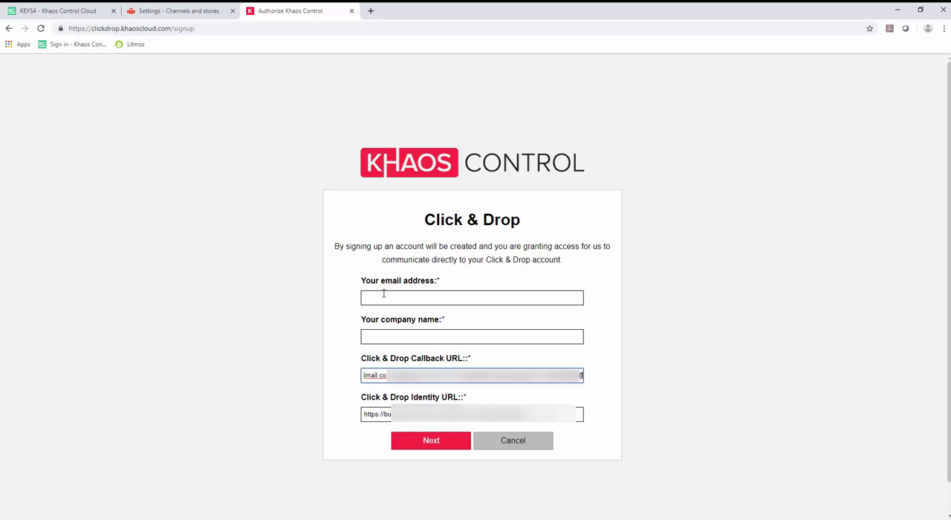
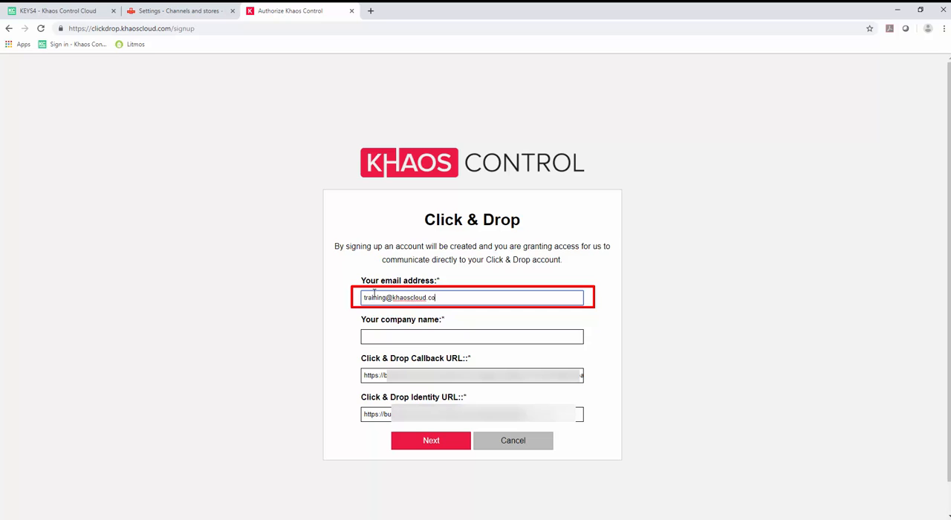
Enter company name Ted Training and submit the signup details with Next.
left_click(471, 336)
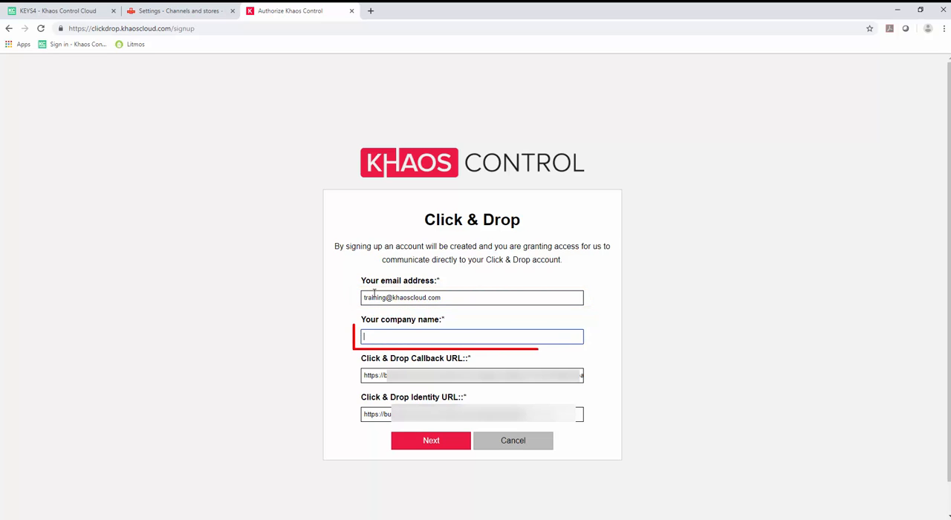
type("Ted Training")
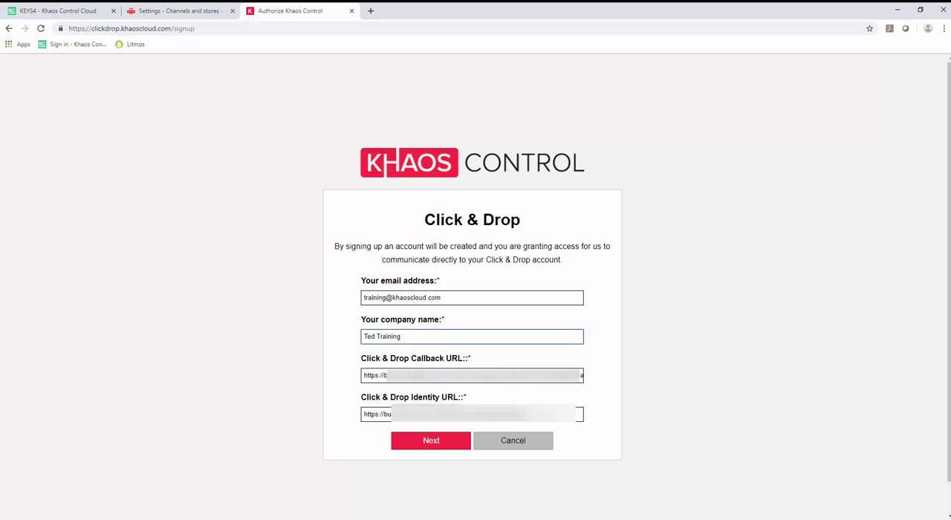
left_click(430, 440)
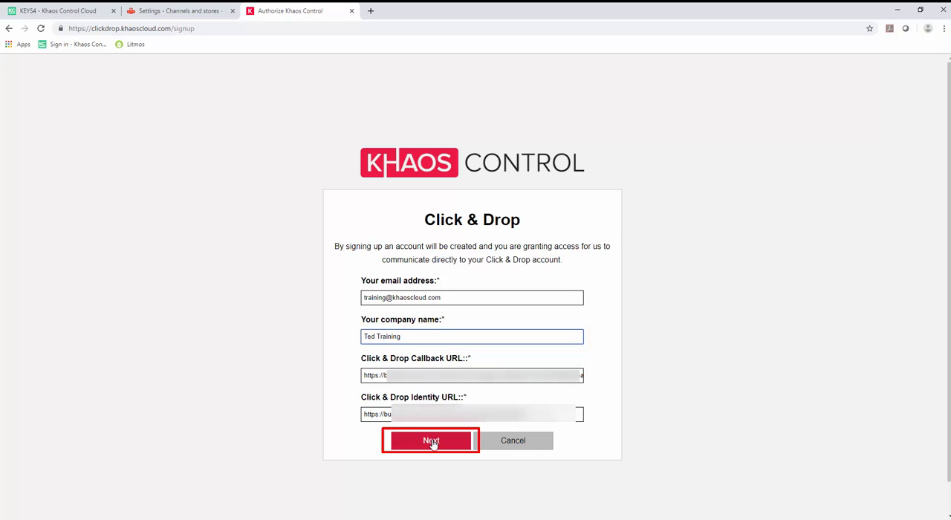
Copy the generated consumer key and return to Khaos Control Cloud's courier Actions menu.
left_click(432, 439)
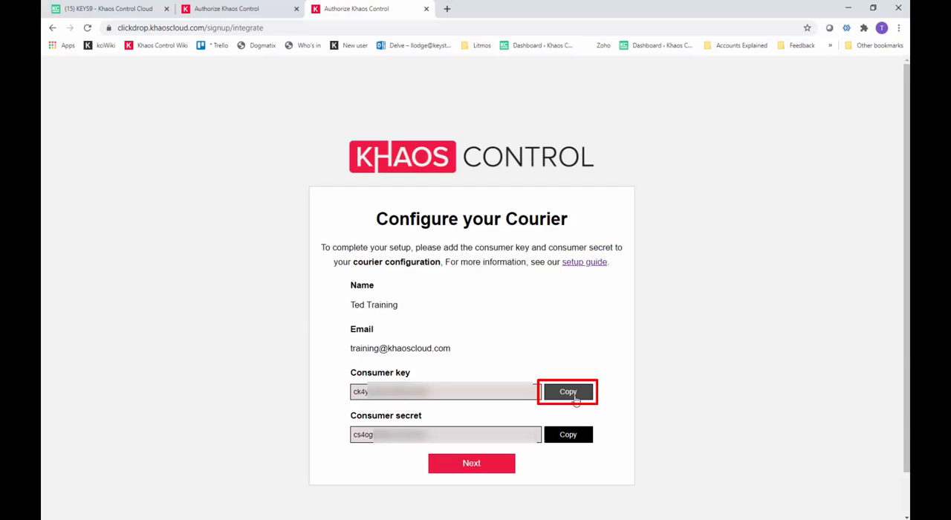
left_click(567, 392)
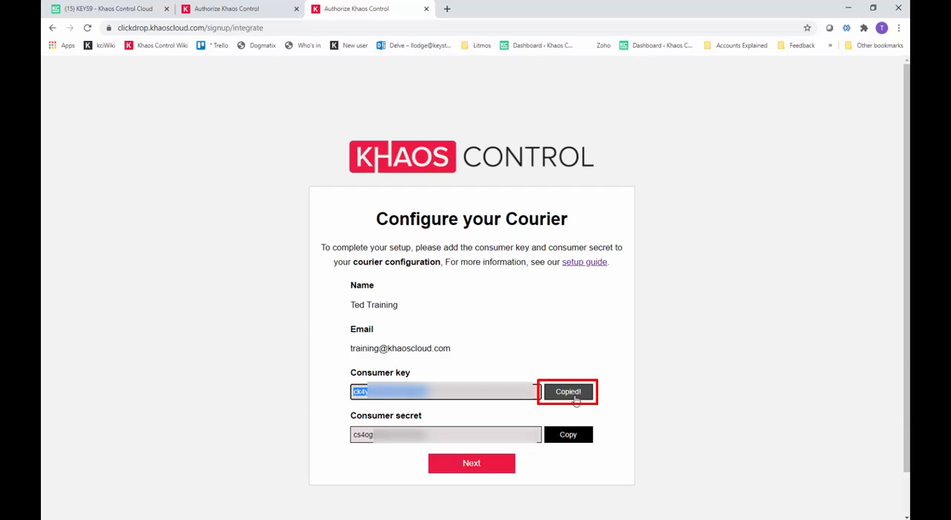
mouse_move(538, 413)
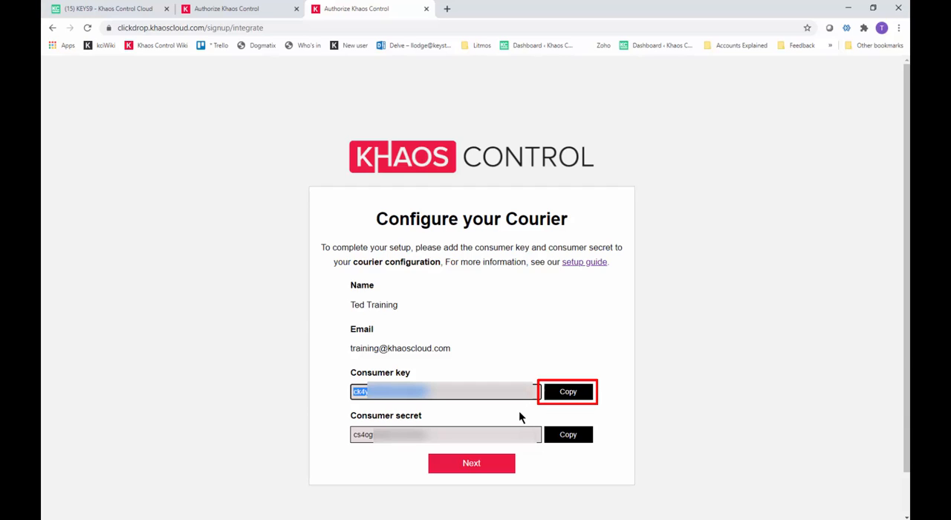
left_click(567, 393)
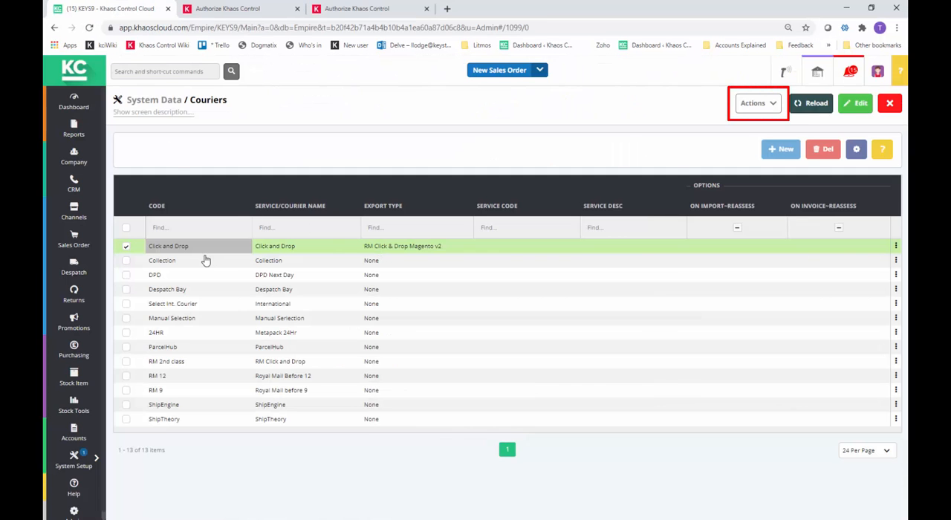
left_click(758, 102)
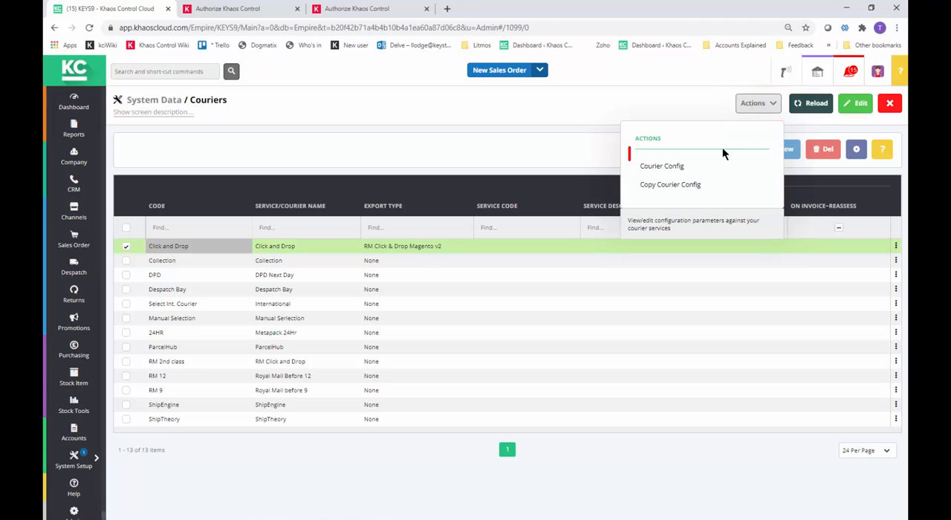
Paste the consumer key and consumer secret from signup into the Click & Drop courier options.
left_click(661, 166)
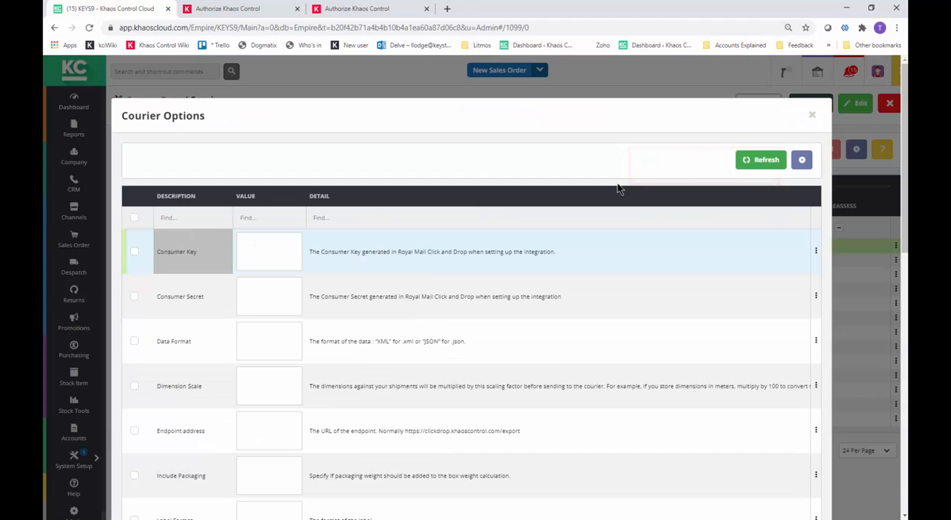
left_click(269, 252)
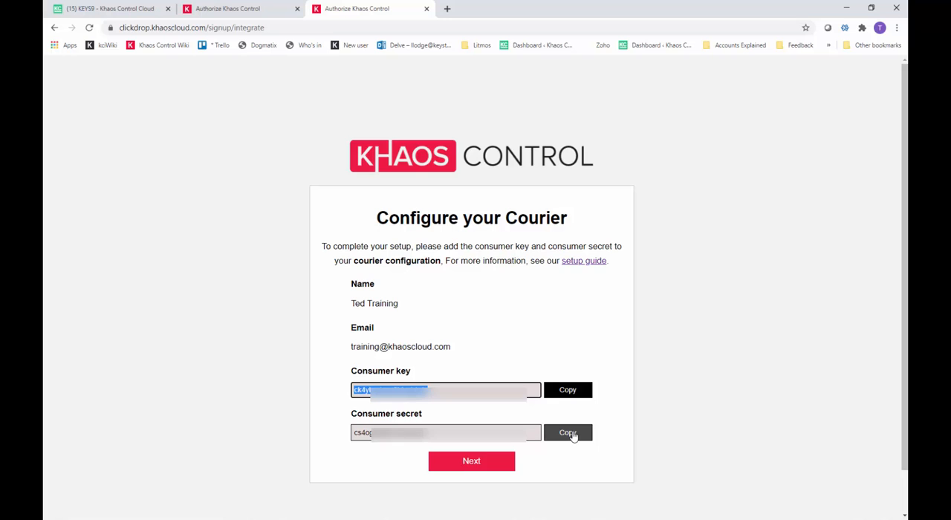
left_click(567, 431)
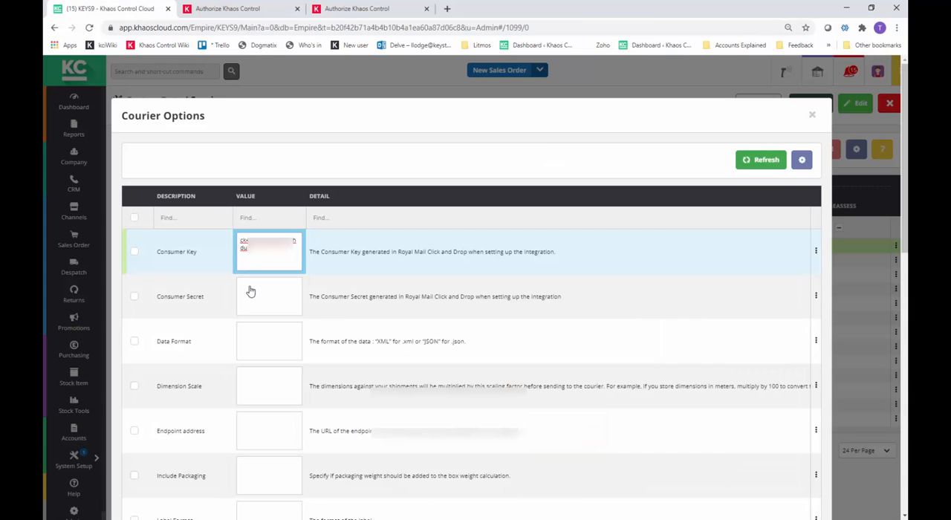
left_click(268, 296)
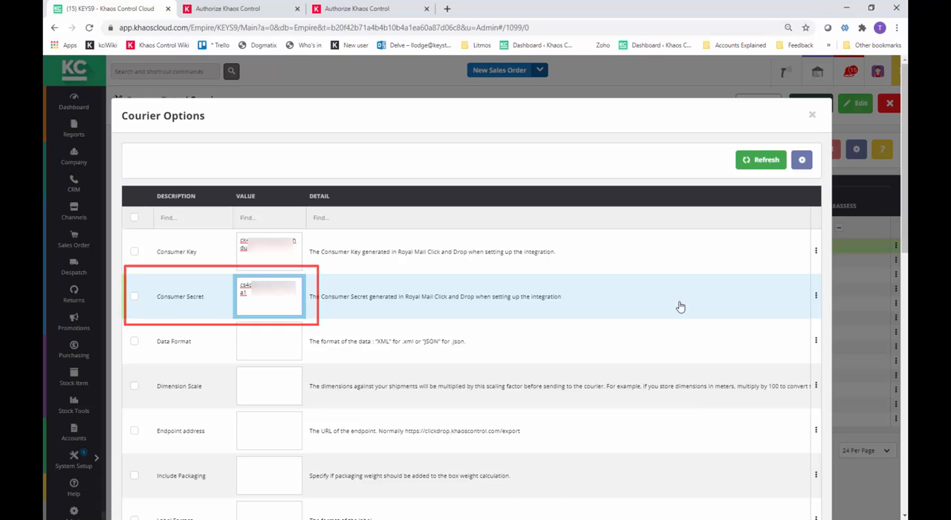
scroll("down", 3)
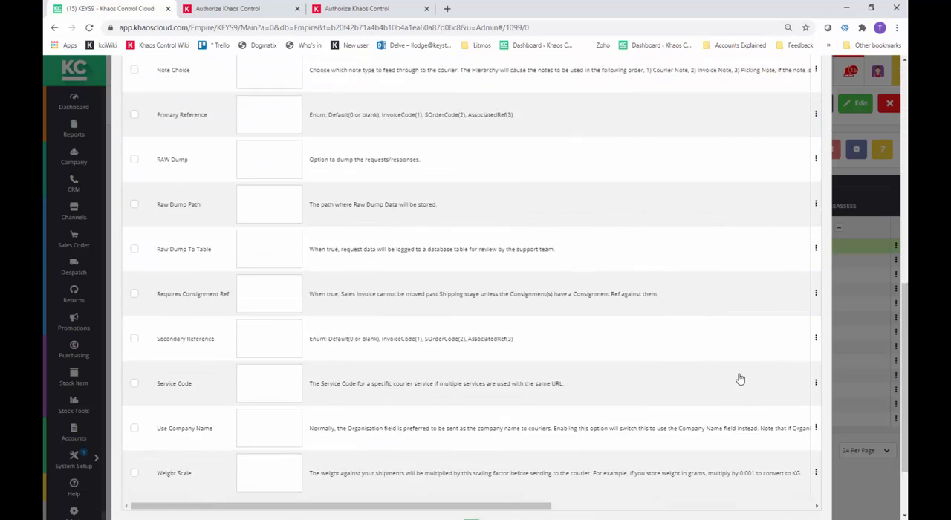
scroll("down", 3)
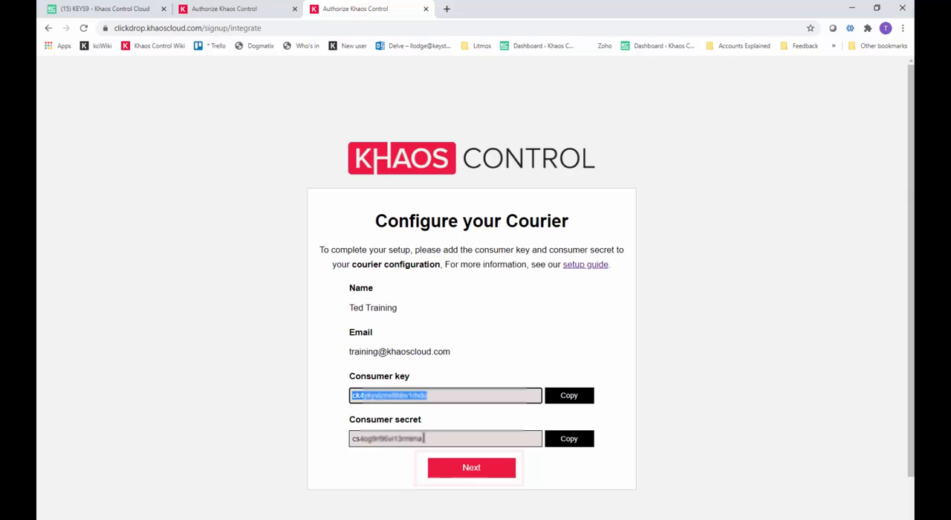
Finish the signup so Click & Drop confirms the Magento store is connected, channel still inactive.
left_click(470, 466)
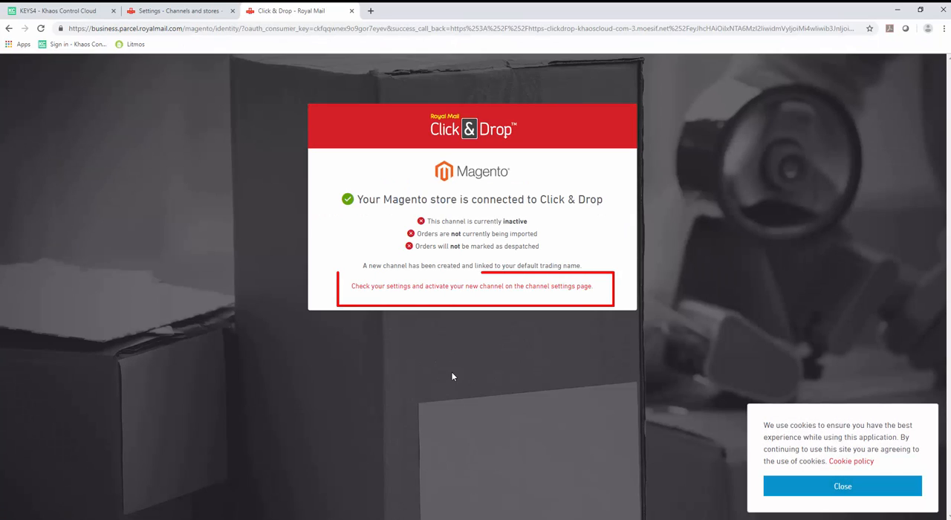
mouse_move(443, 290)
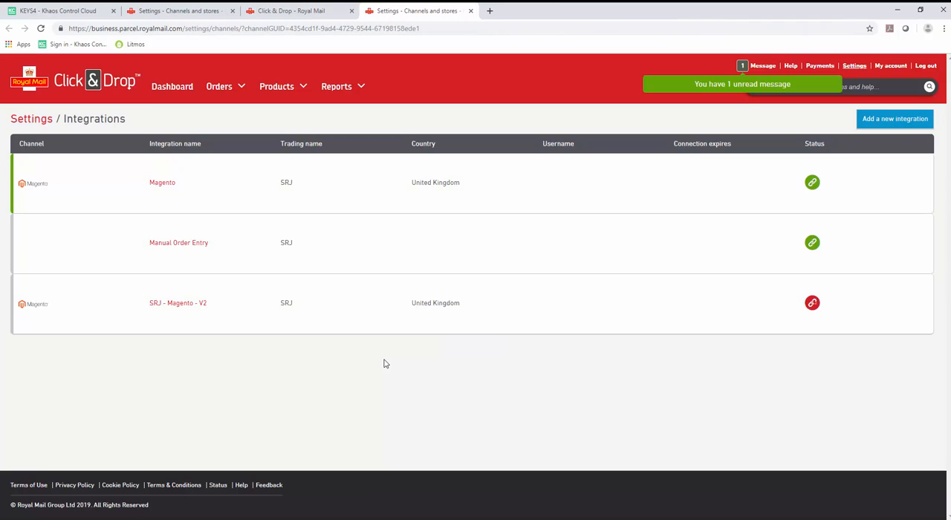
Set SRJ - Magento - V2 to mark orders despatched and upload delivery confirmation, then update and activate it.
left_click(178, 303)
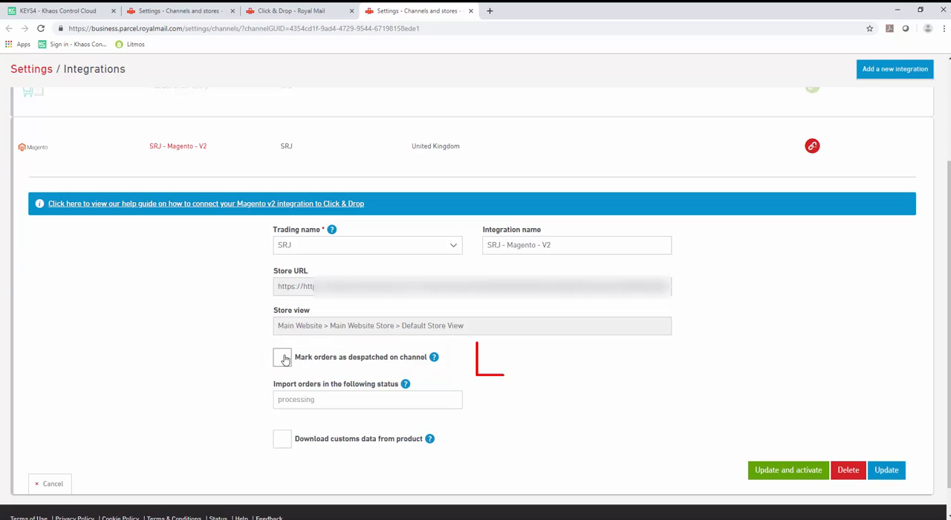
left_click(282, 356)
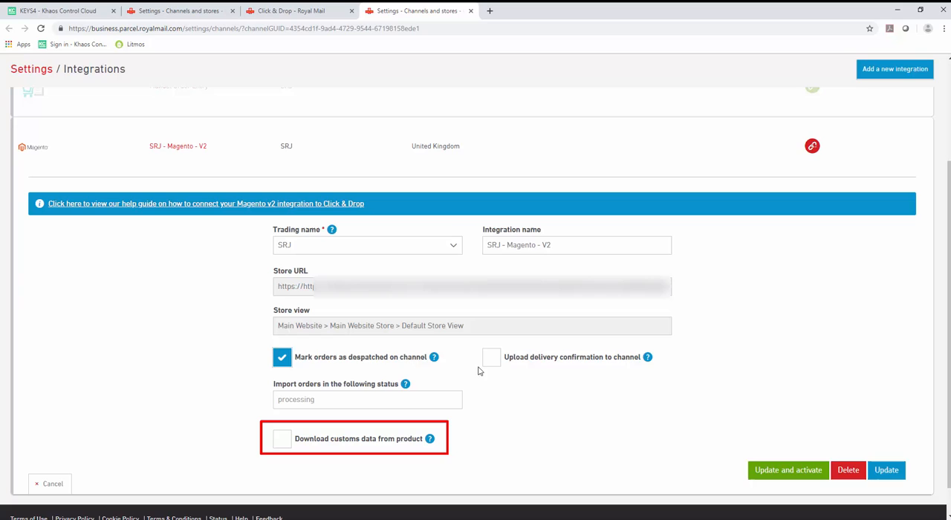
mouse_move(490, 363)
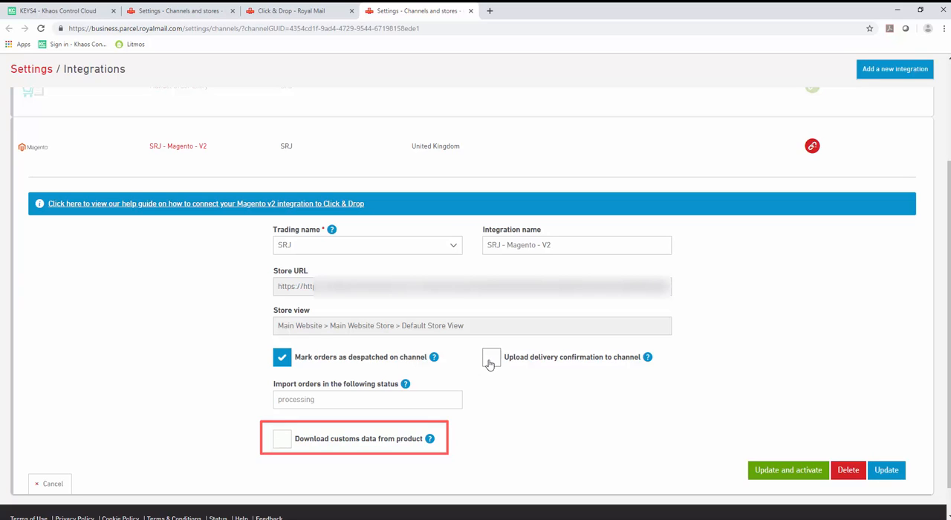
left_click(490, 358)
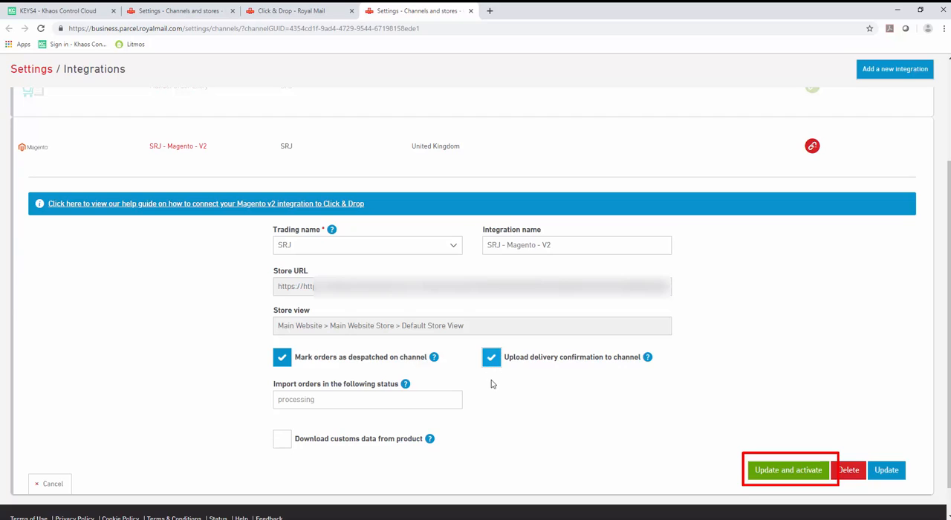
mouse_move(541, 428)
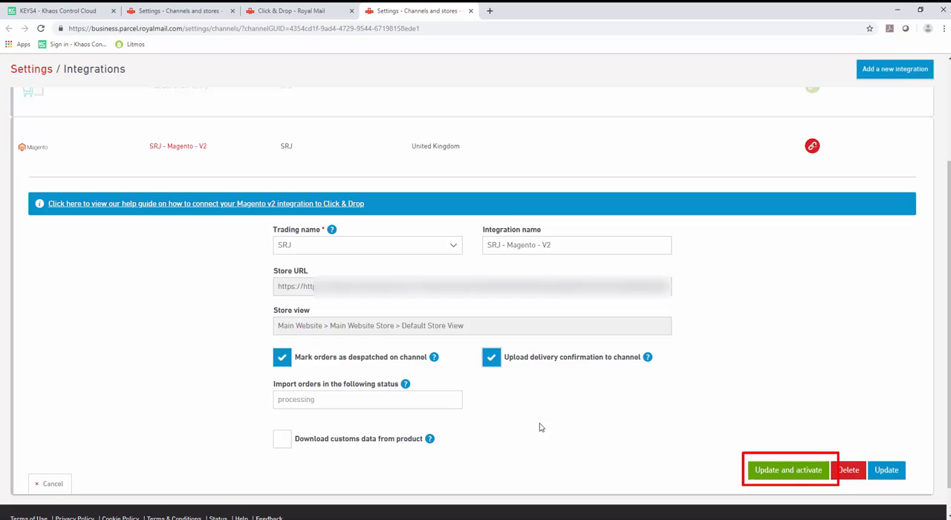
mouse_move(793, 479)
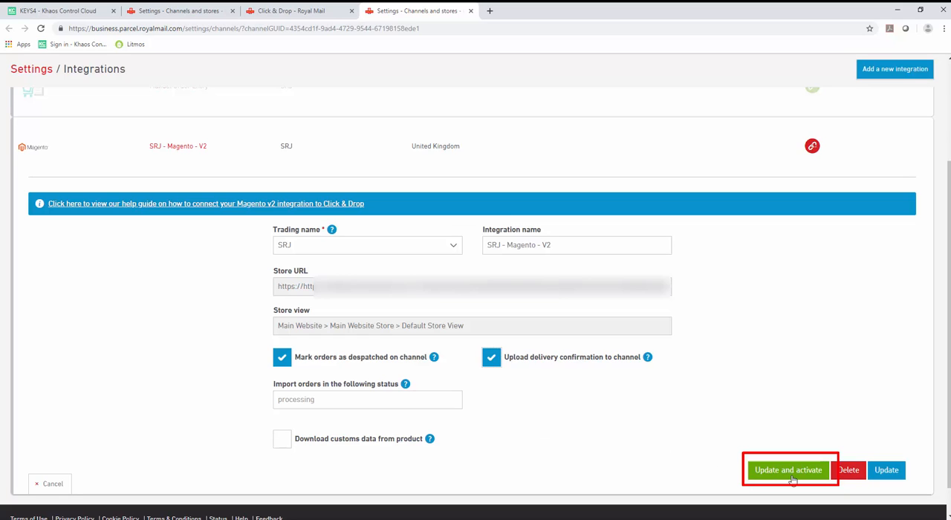
left_click(790, 470)
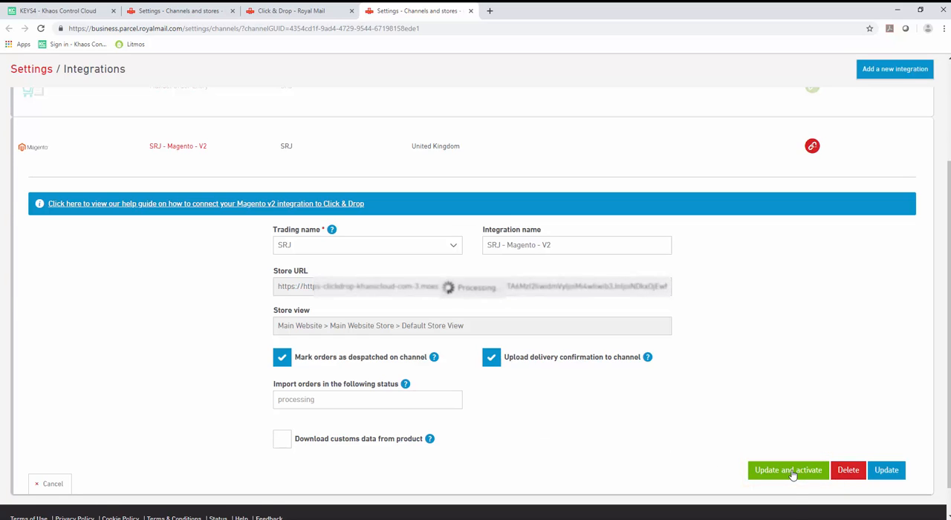
left_click(791, 469)
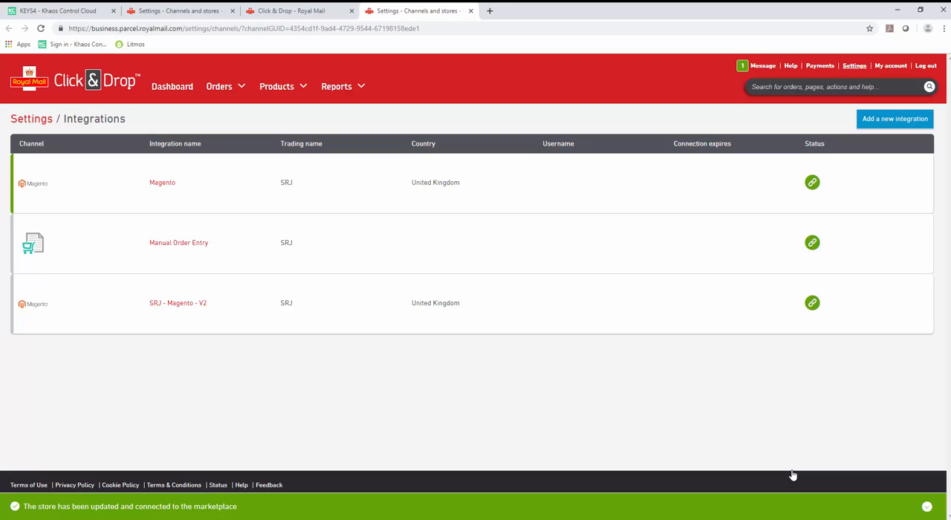
left_click(59, 12)
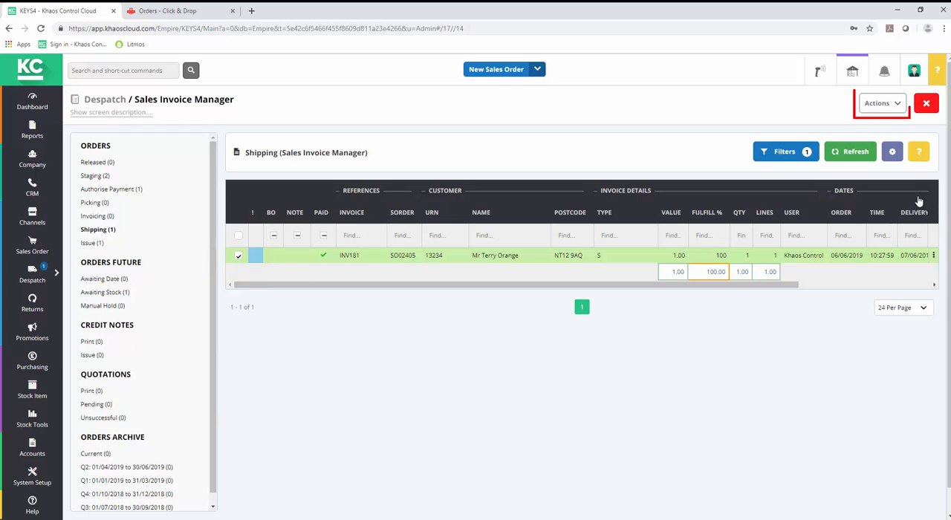
Assign shipping invoice RIV161 to the courier and switch to the Click & Drop orders list.
left_click(881, 103)
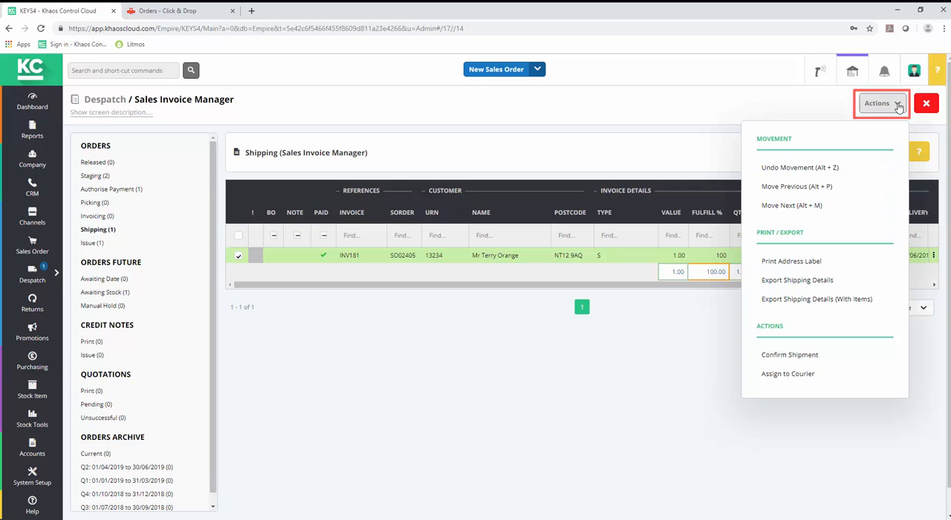
mouse_move(787, 373)
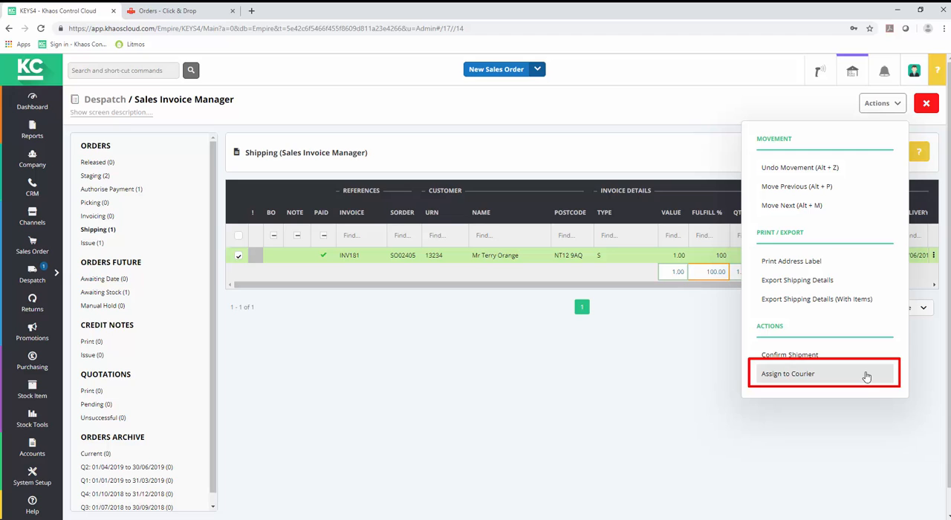
left_click(788, 373)
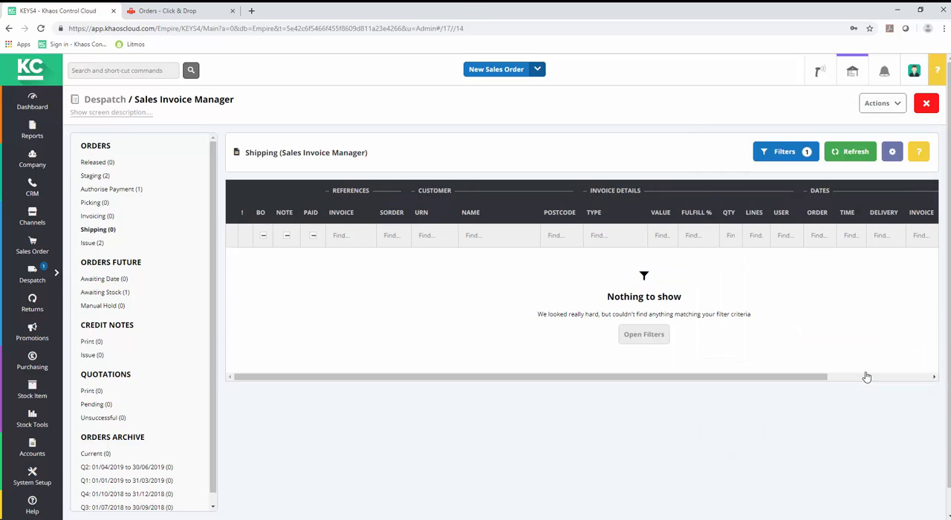
left_click(167, 16)
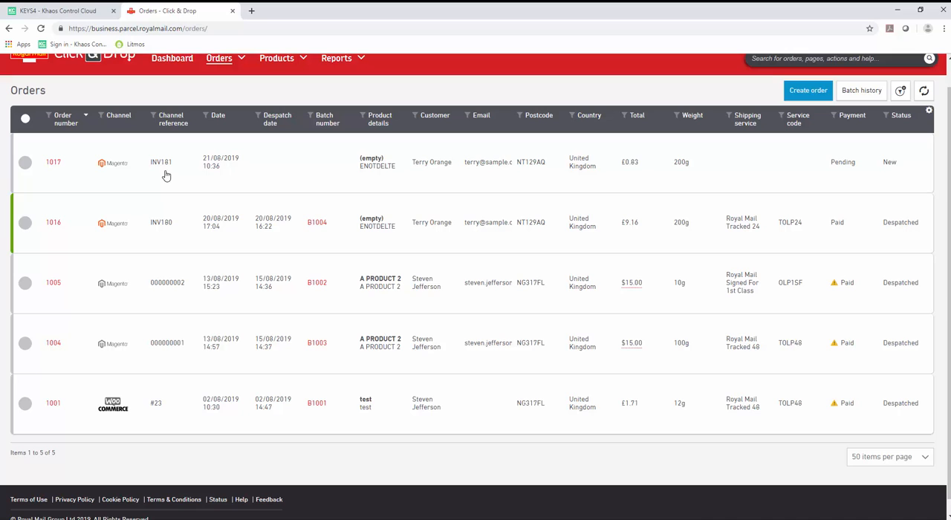
mouse_move(375, 181)
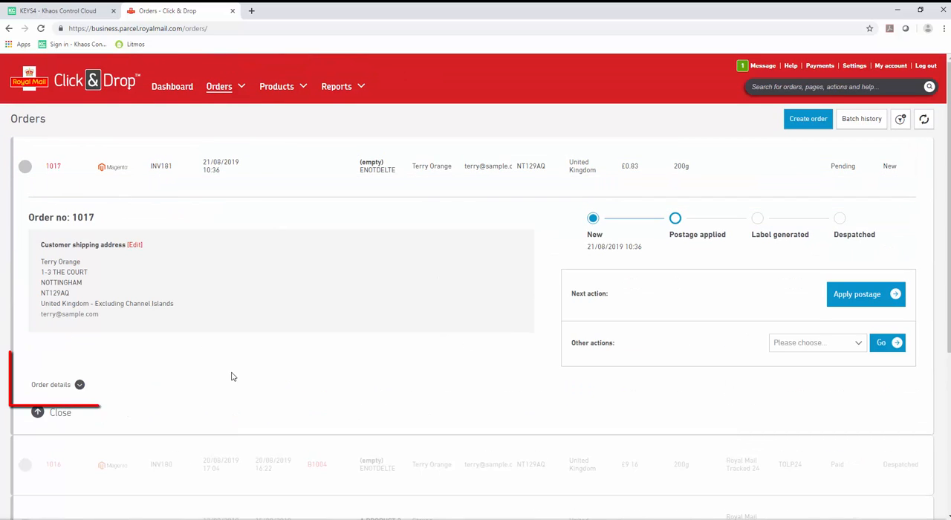
left_click(56, 383)
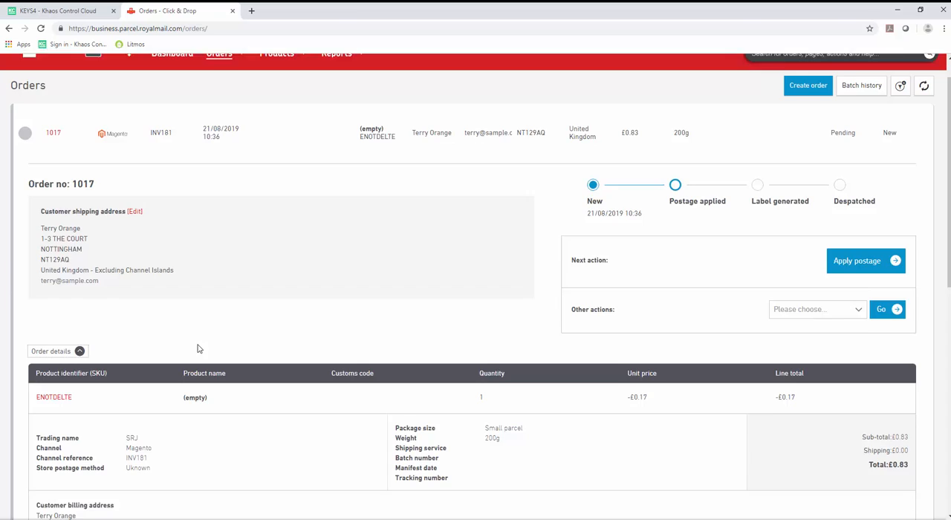
scroll("down", 3)
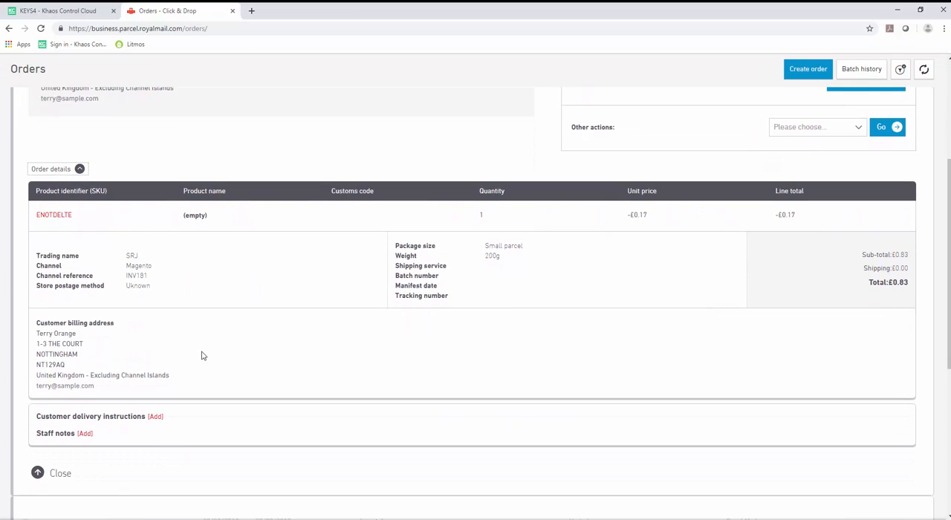
scroll("down", 3)
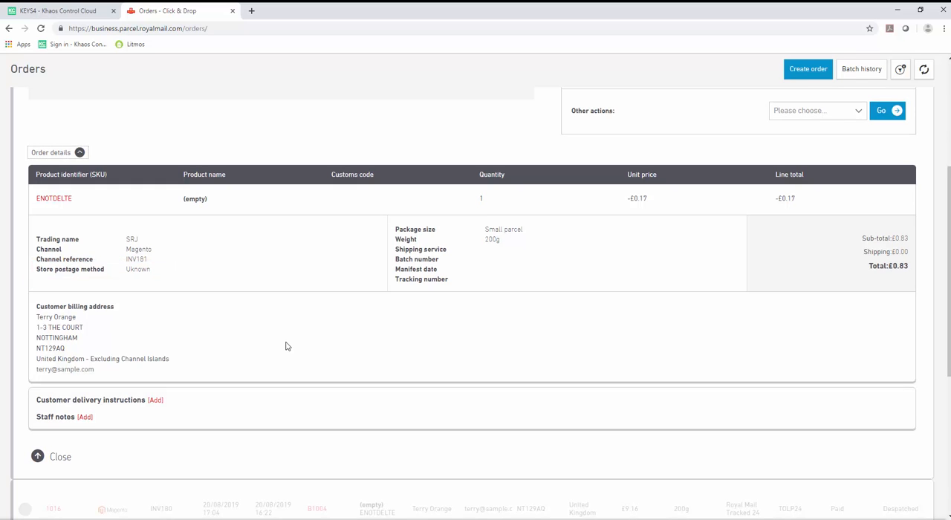
scroll("up", 3)
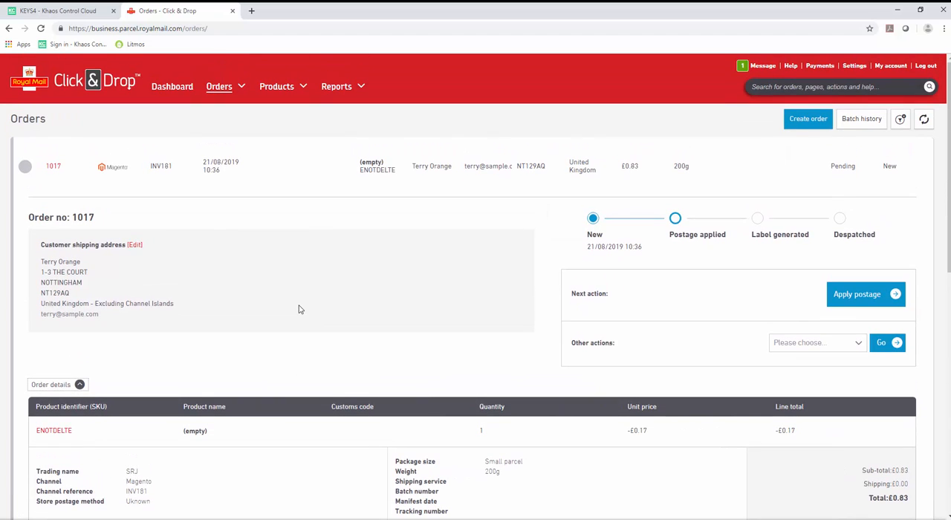
mouse_move(315, 310)
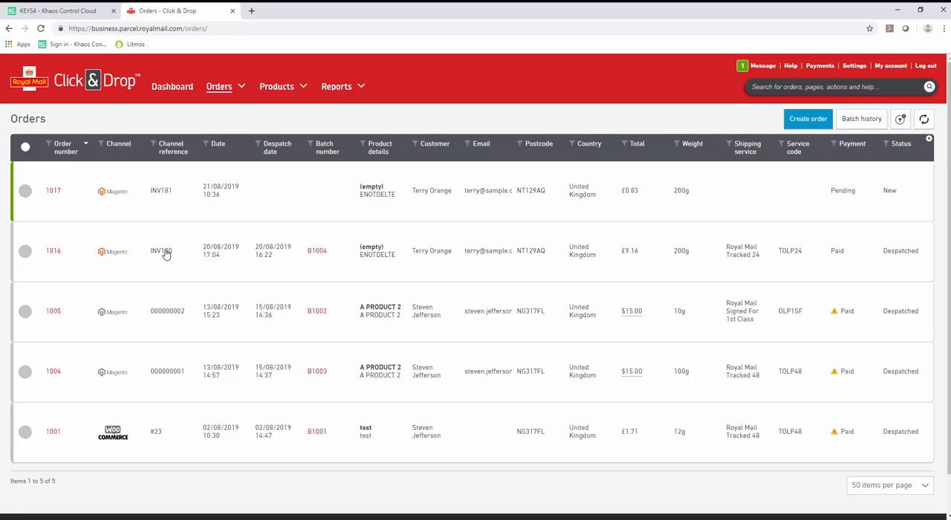
Expand order 1016 in the Orders list to show its Despatched progress.
left_click(166, 249)
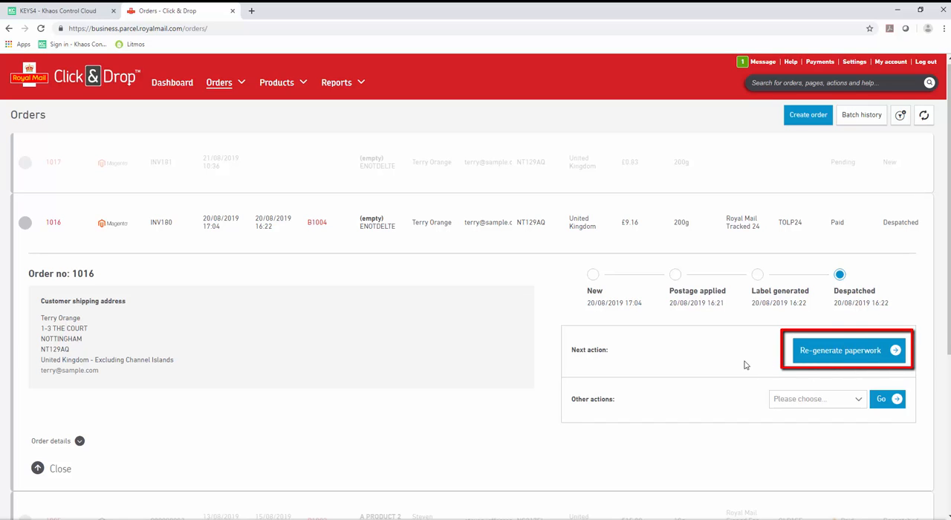
mouse_move(121, 249)
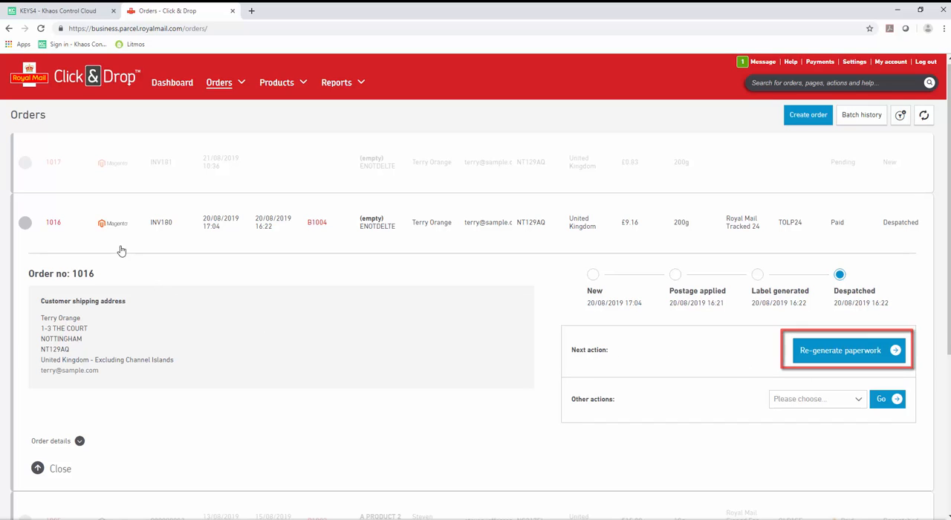
mouse_move(131, 218)
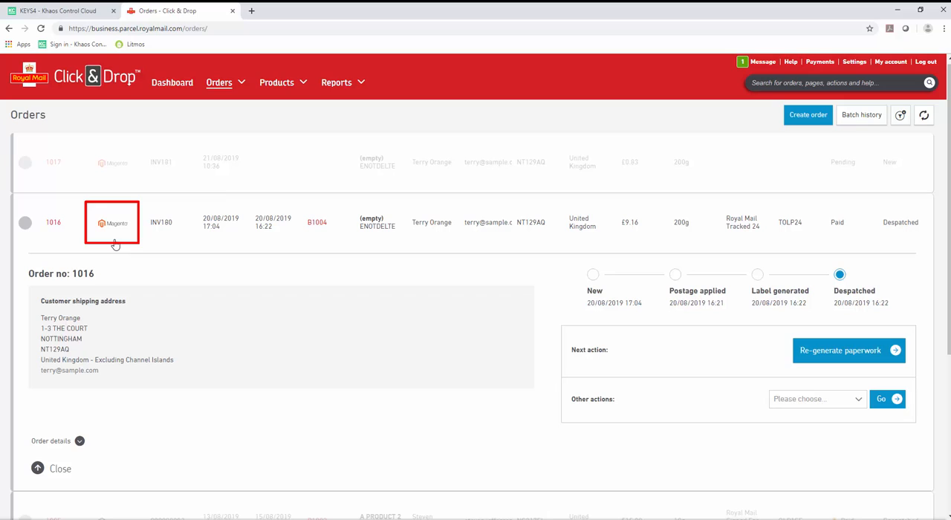
mouse_move(900, 246)
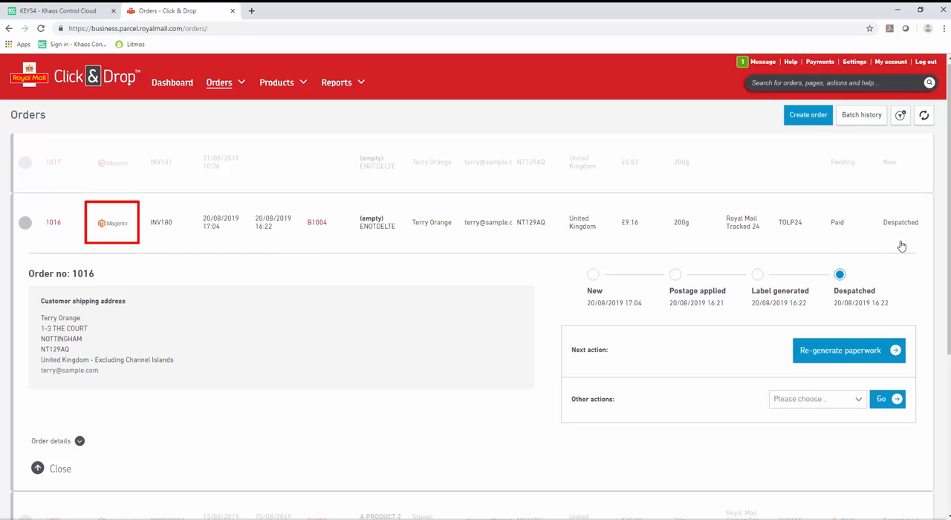